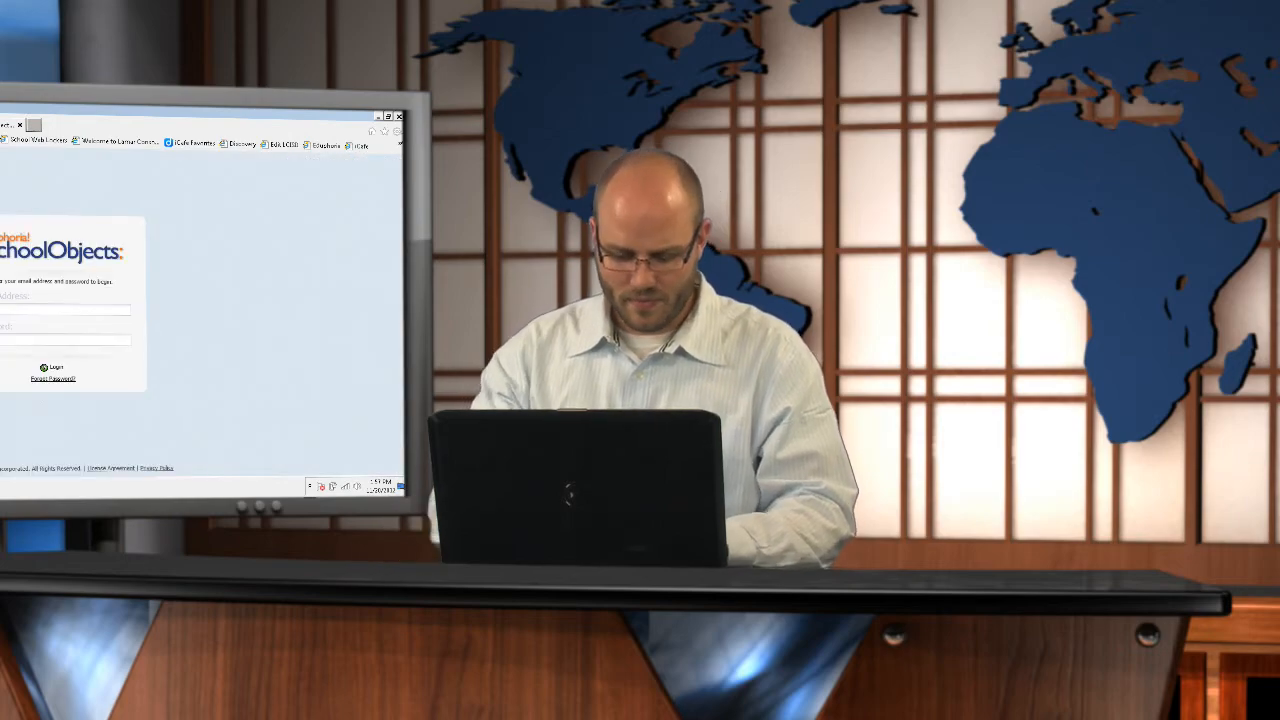
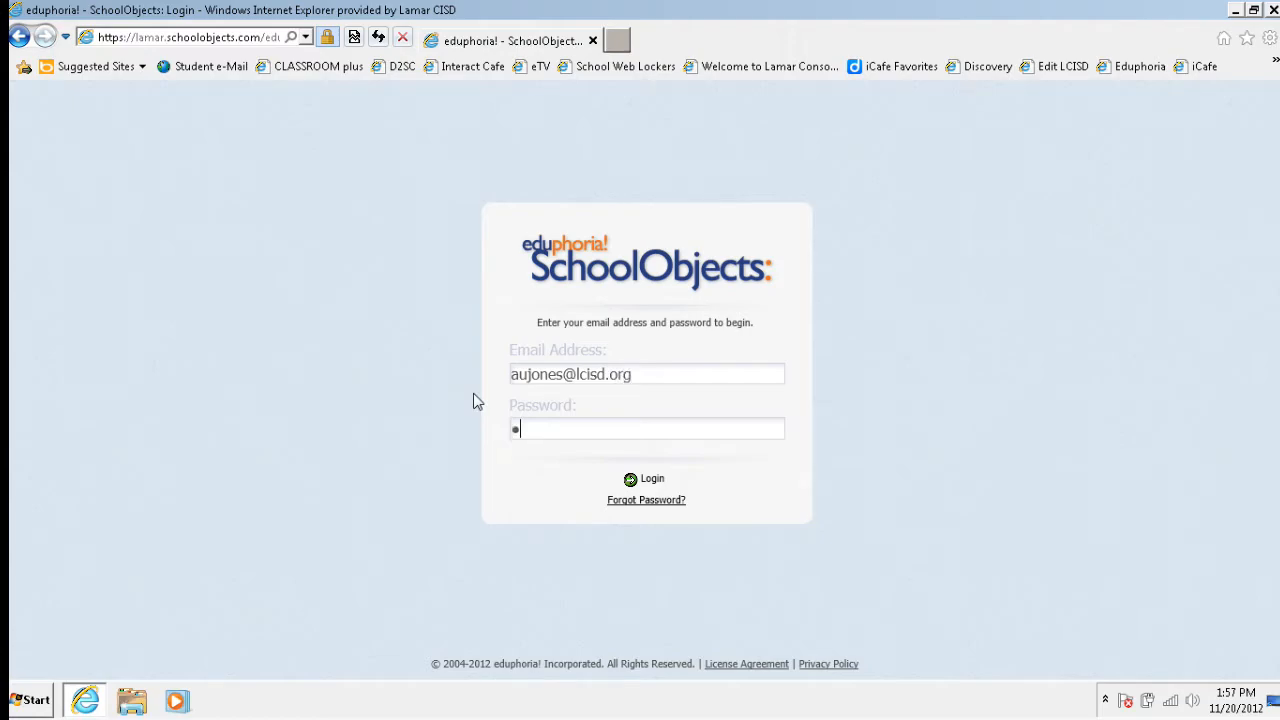
{"action": "left_click", "coordinate": [645, 478]}
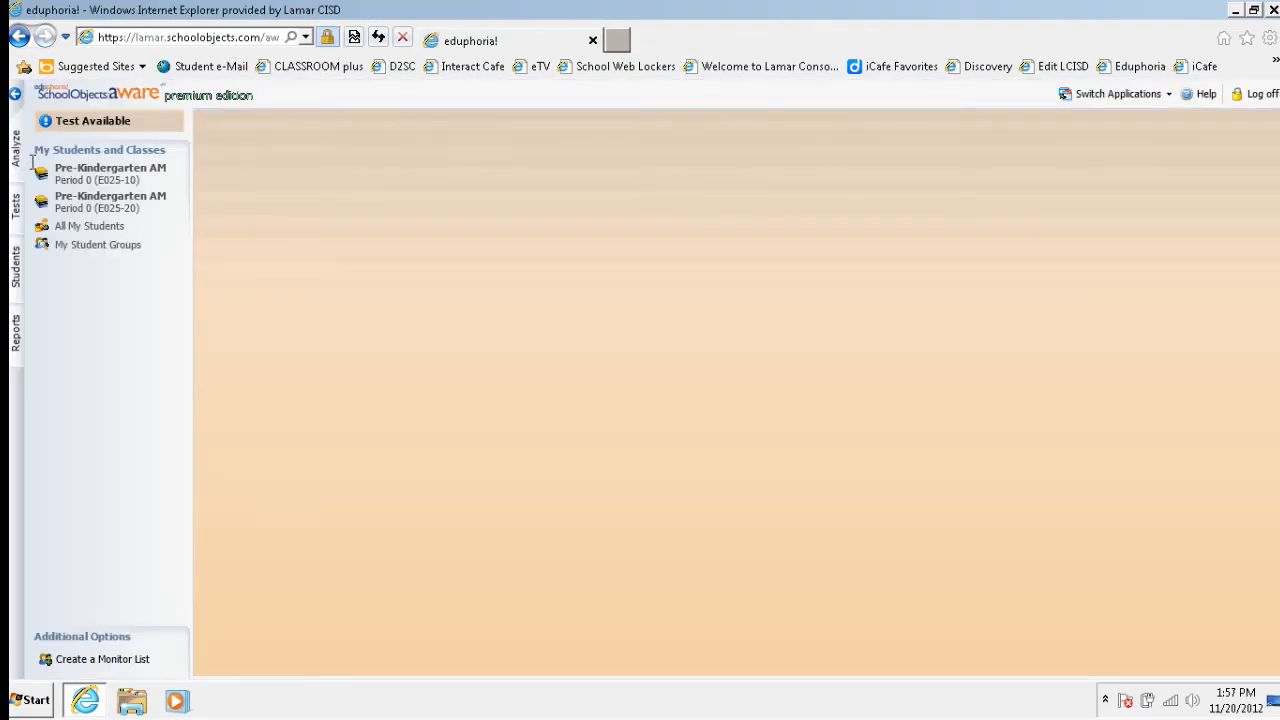
{"action": "mouse_move", "coordinate": [92, 120]}
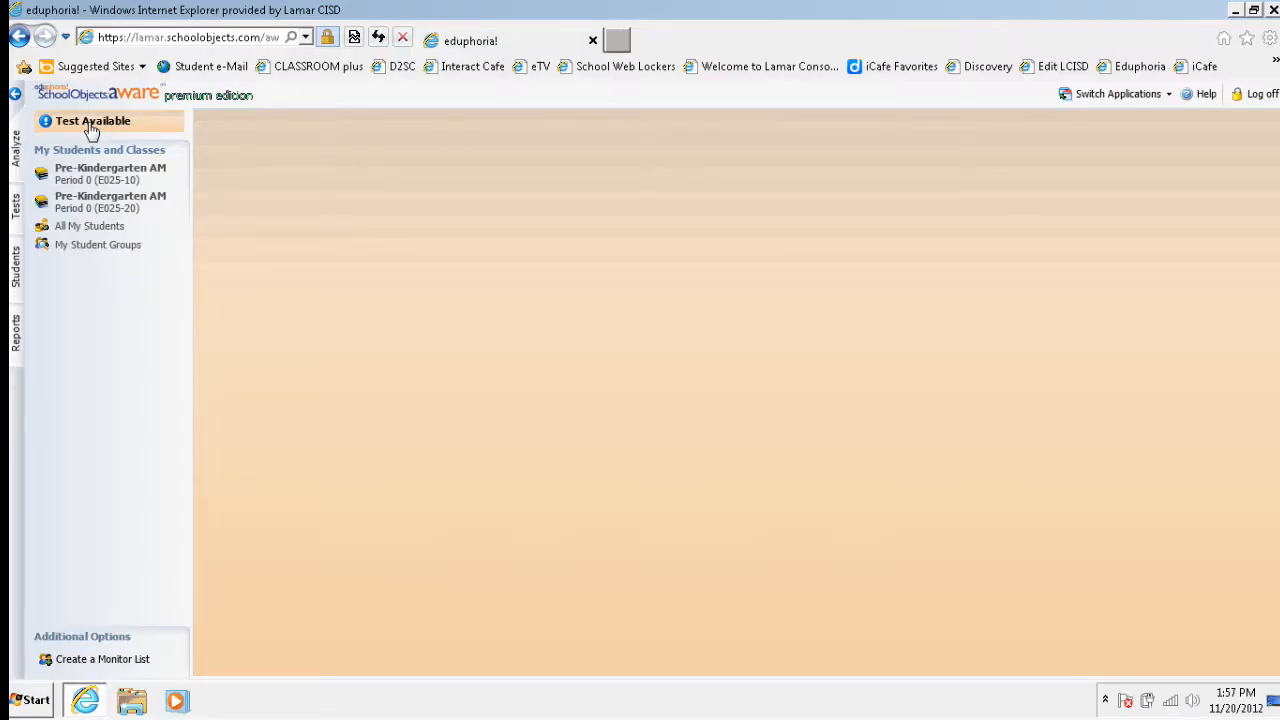
- Open Test Available to list the Quick Test Sample under Administer Local Tests
{"action": "left_click", "coordinate": [92, 120]}
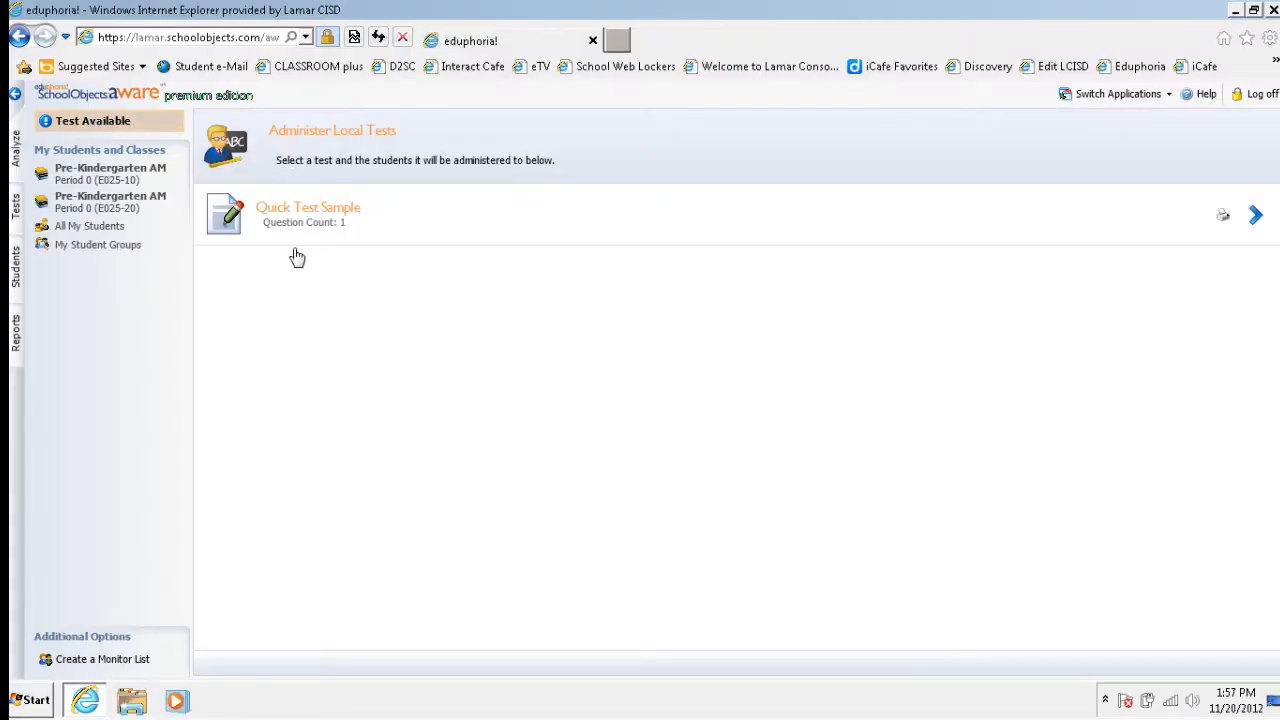
{"action": "mouse_move", "coordinate": [453, 212]}
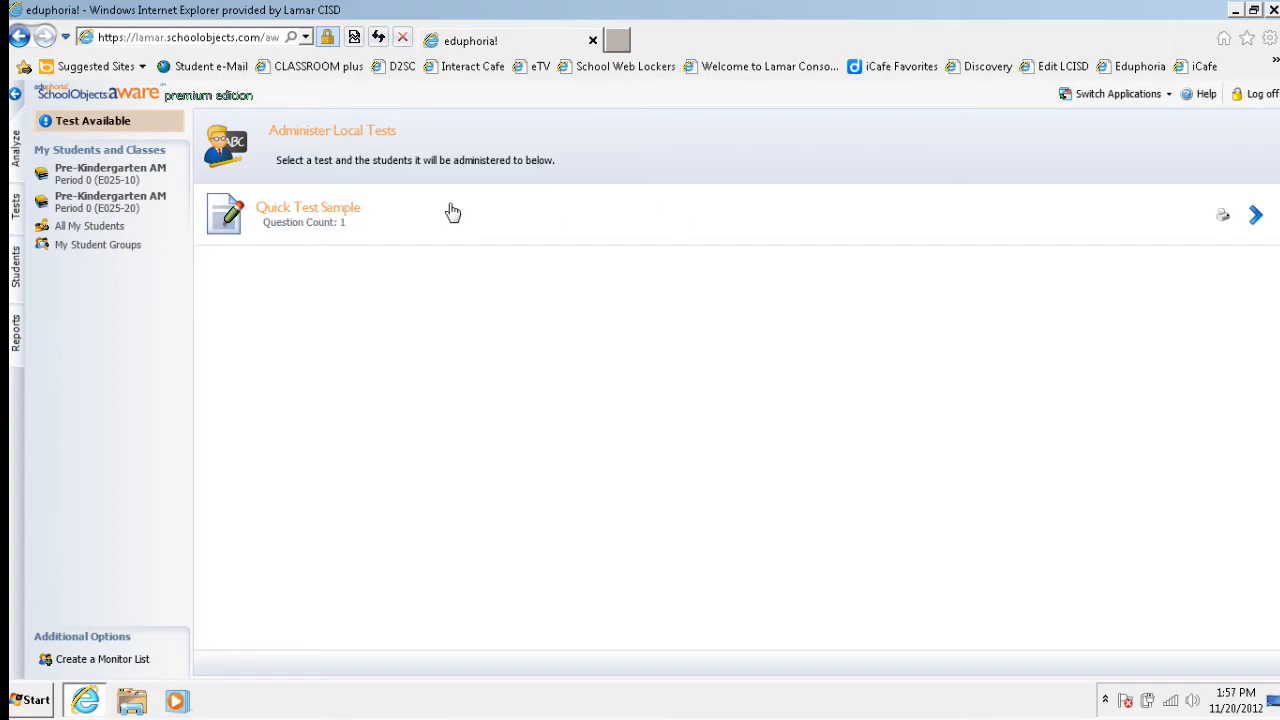
{"action": "mouse_move", "coordinate": [1248, 228]}
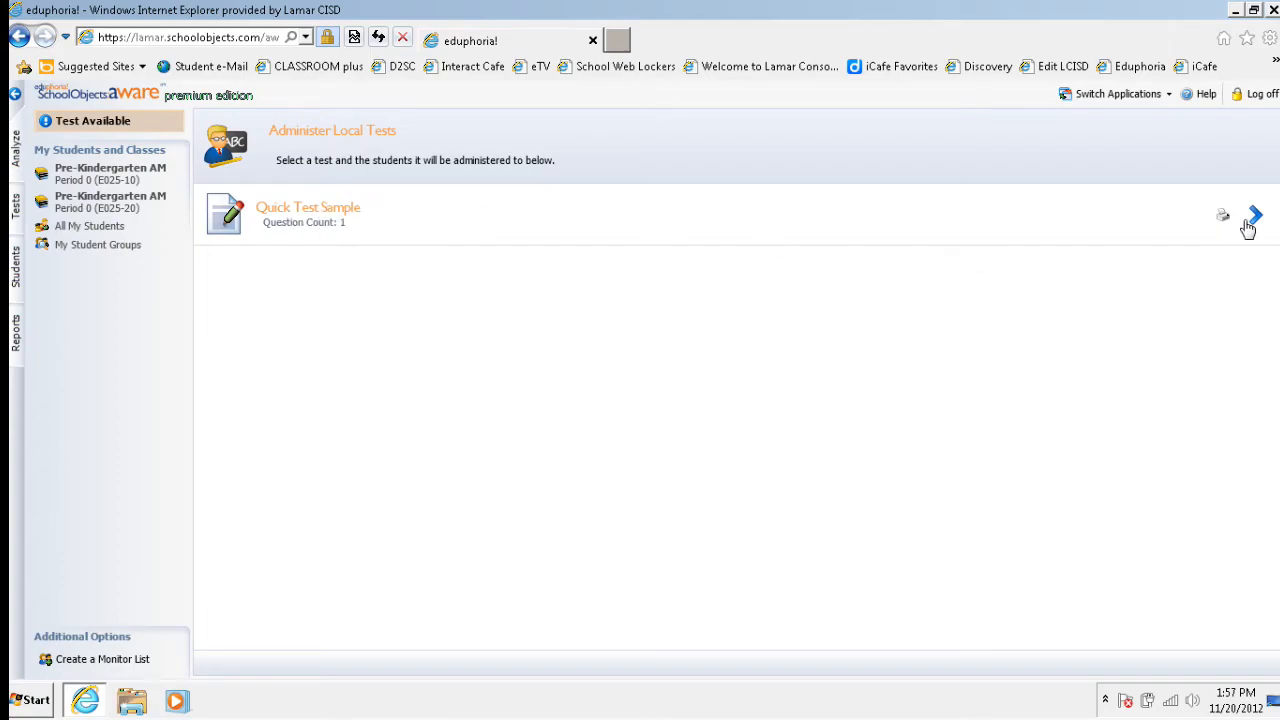
- Check both Pre-Kindergarten AM, Period 0 classes to take Quick Test Sample
{"action": "left_click", "coordinate": [1254, 214]}
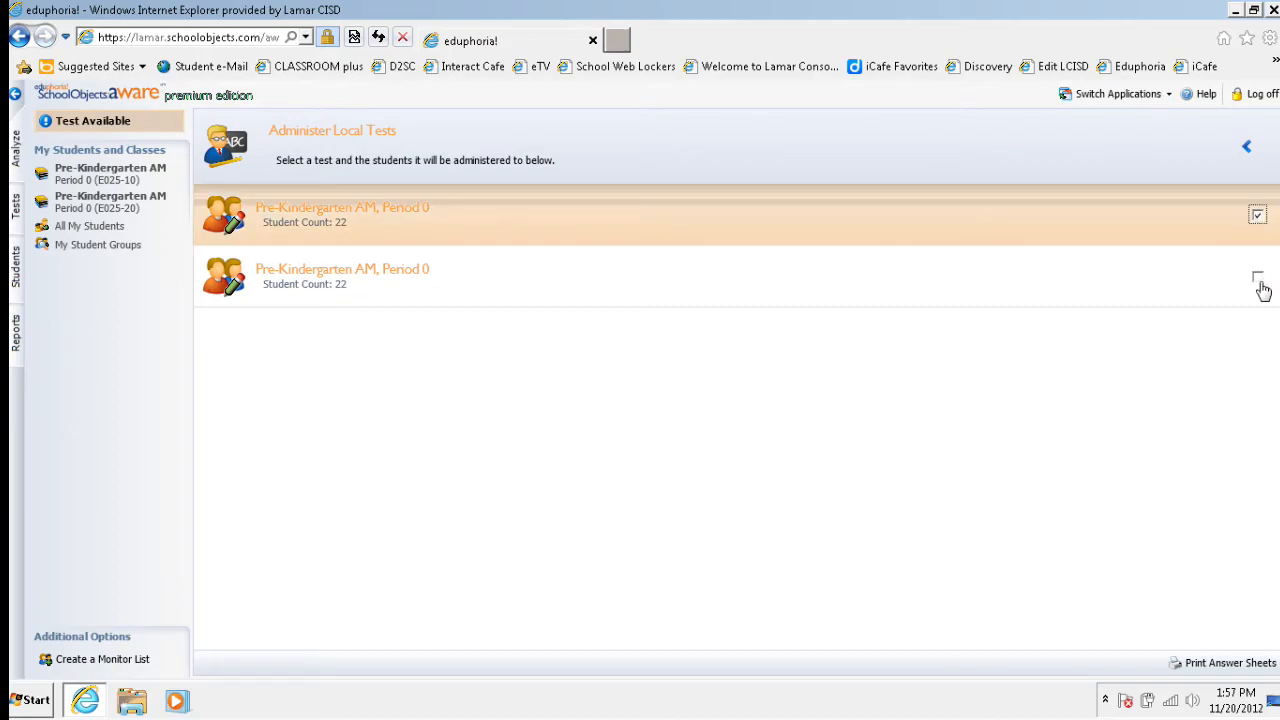
{"action": "left_click", "coordinate": [1258, 276]}
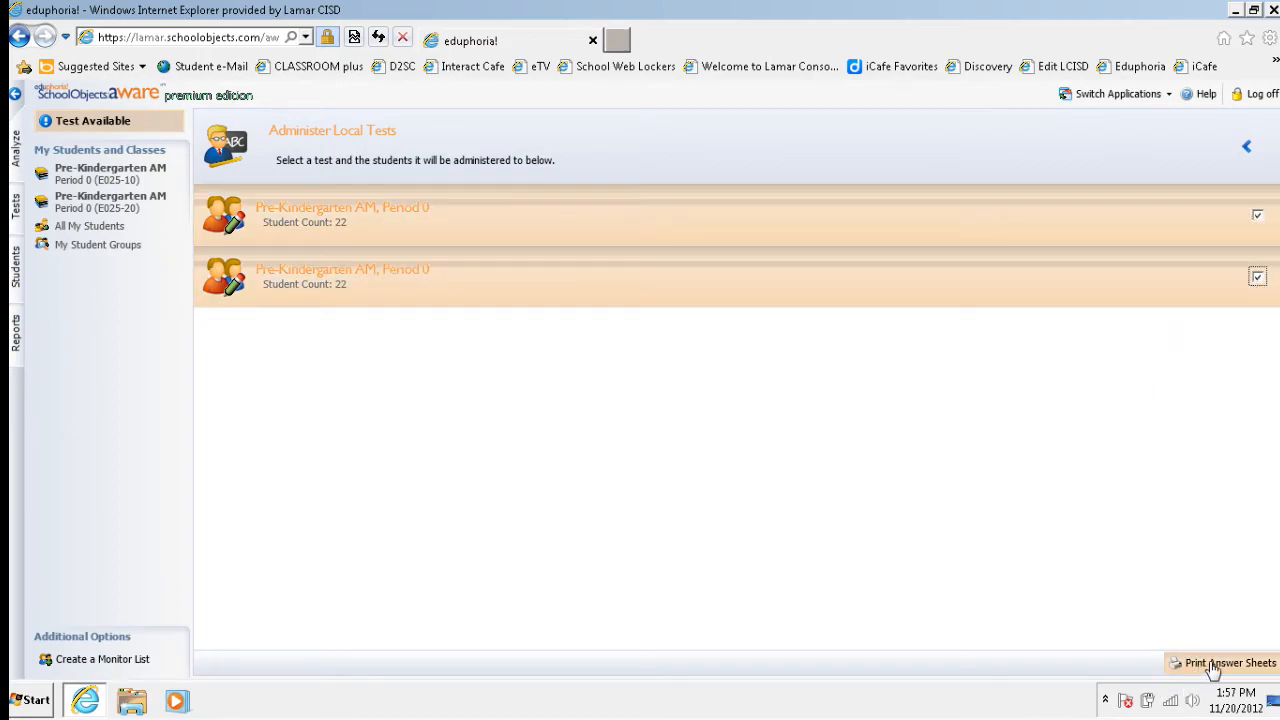